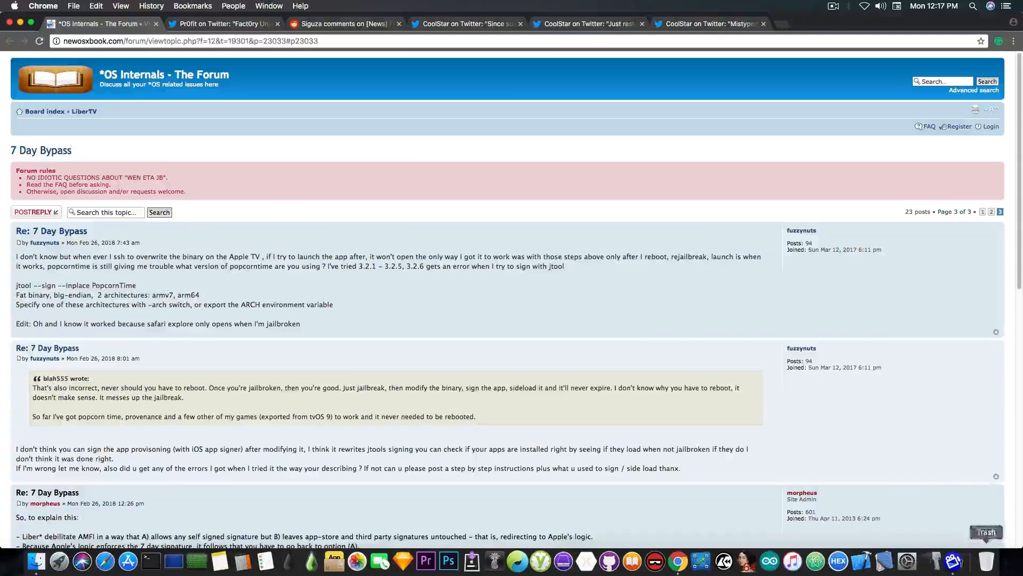
mouse_move(974, 449)
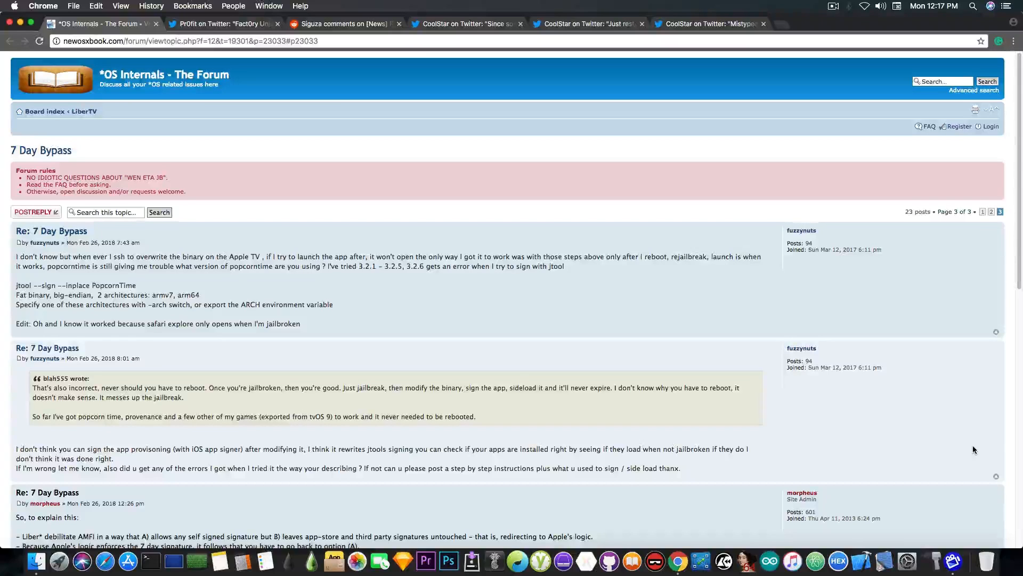
mouse_move(647, 360)
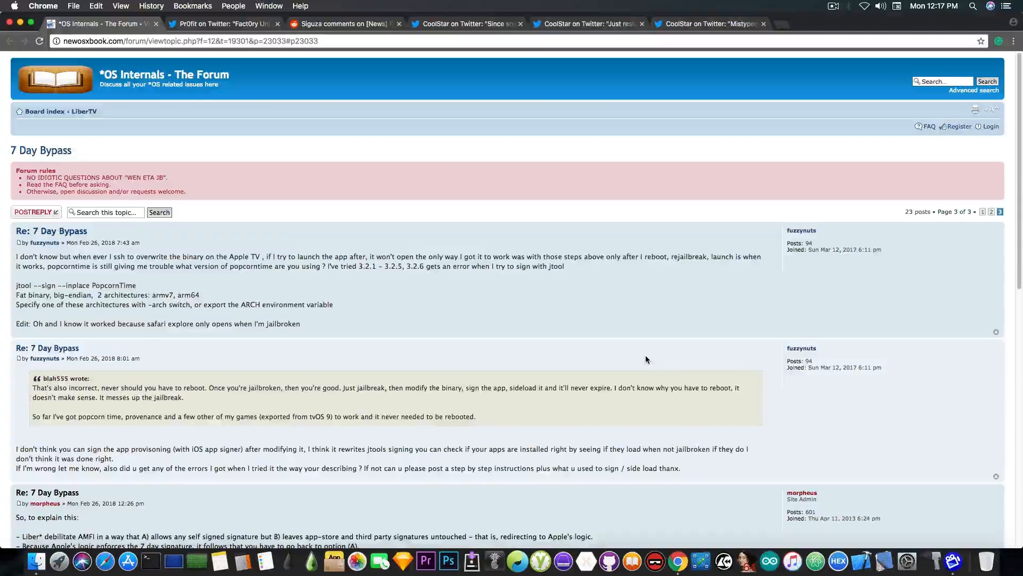
Scroll down the forum thread to the site admin's reply with the jtool signing steps
scroll("down", 3)
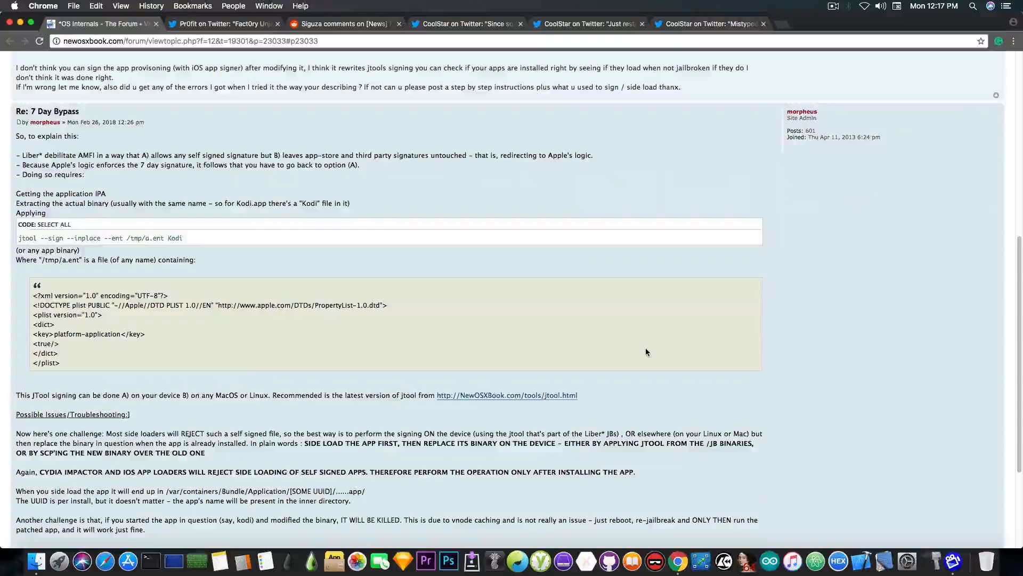
scroll("down", 3)
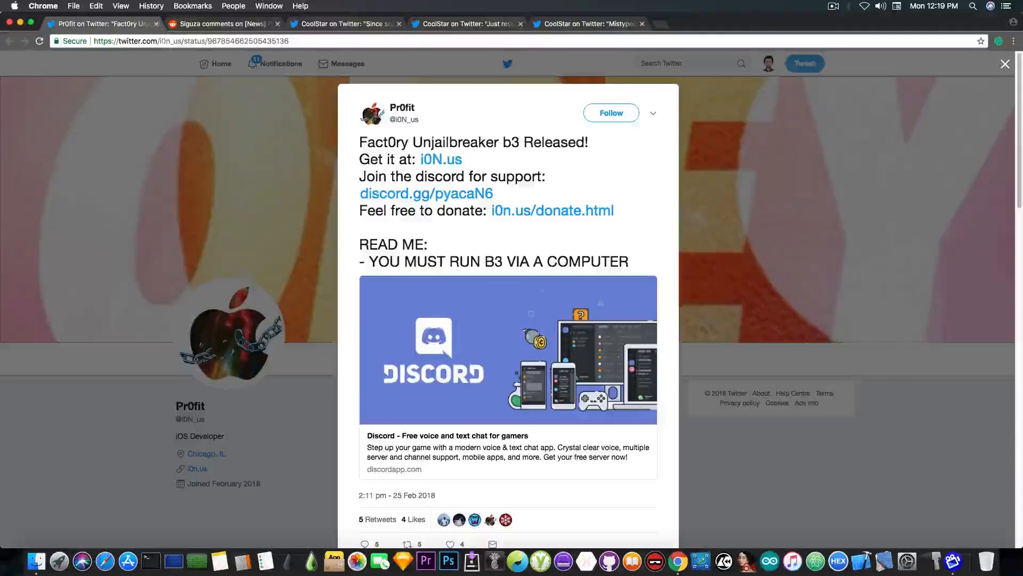
mouse_move(187, 160)
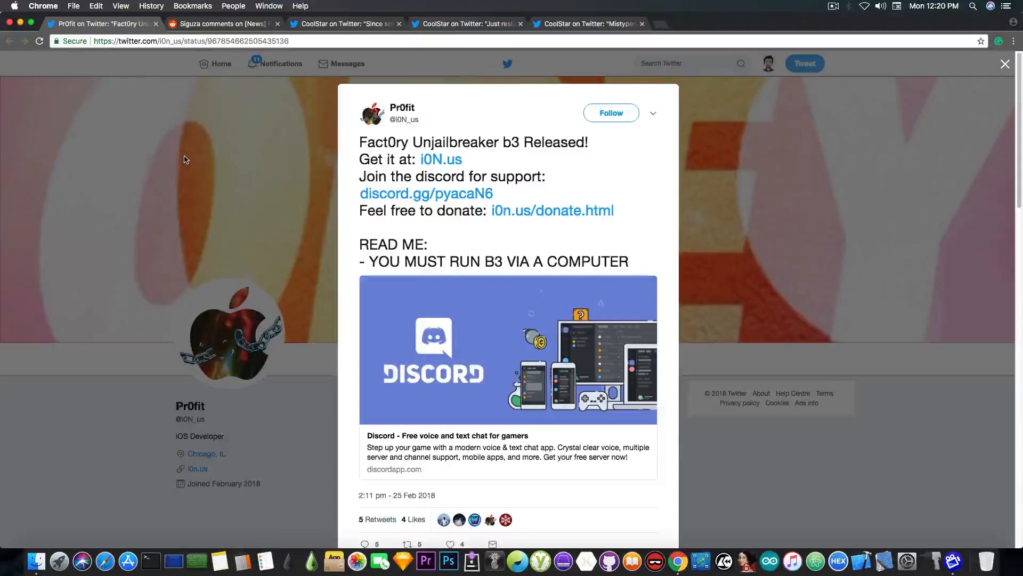
left_click(222, 23)
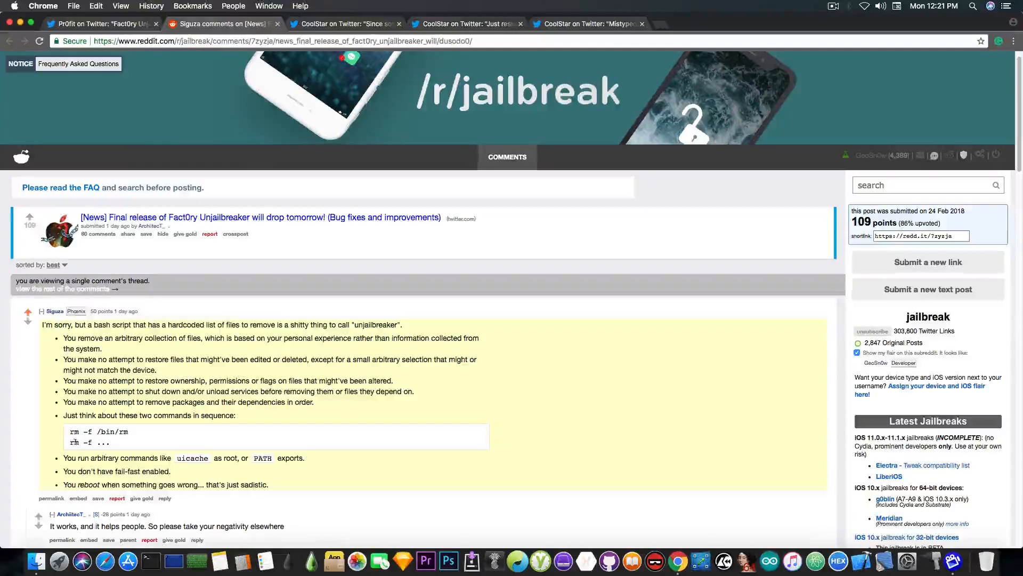
mouse_move(76, 388)
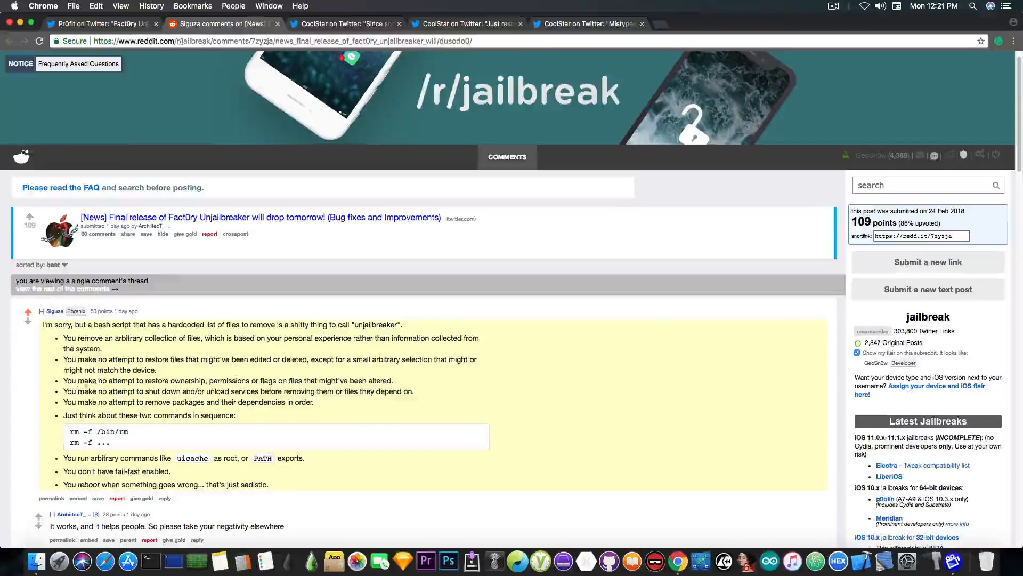
left_click(102, 24)
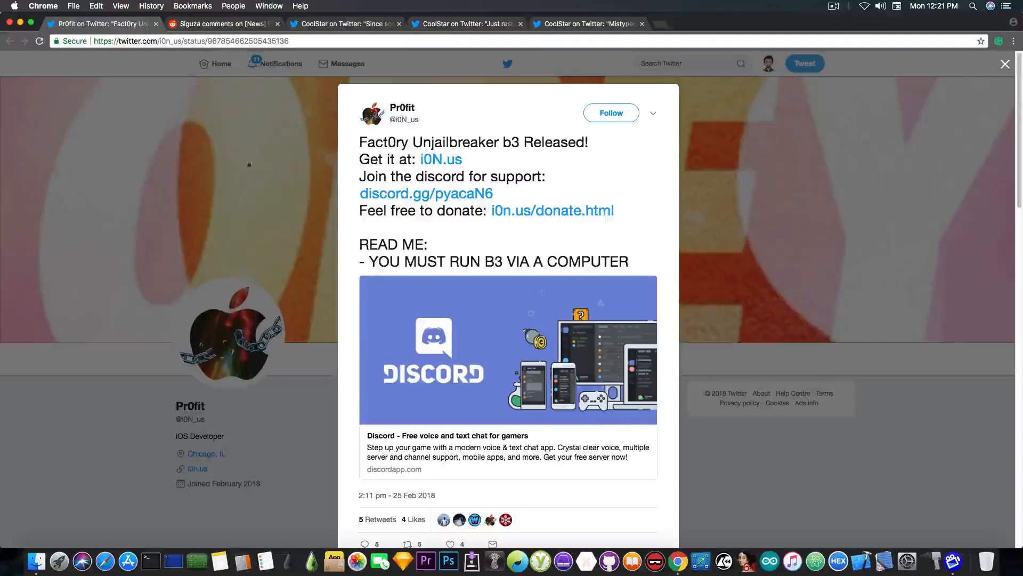
Glance at the Reddit unjailbreaker thread, return to the Fact0ry b3 tweet, then move to CoolStar's futurerestore tweet
left_click(220, 23)
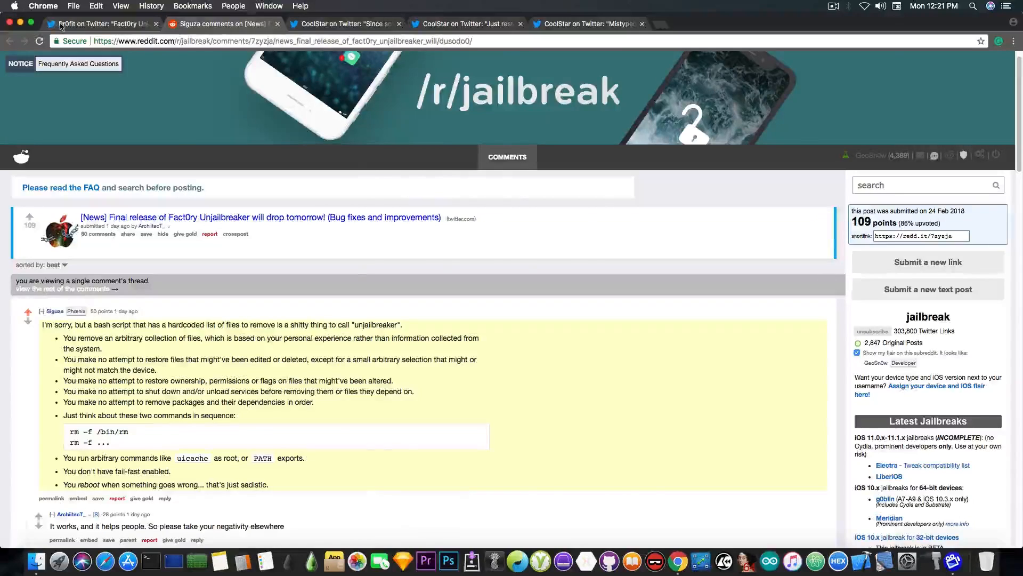
left_click(101, 24)
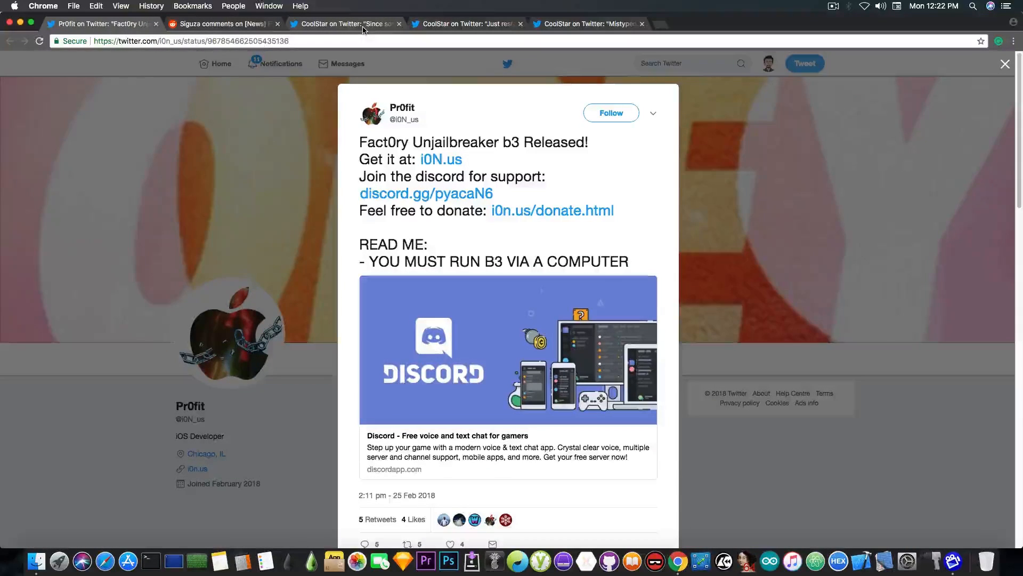
left_click(350, 24)
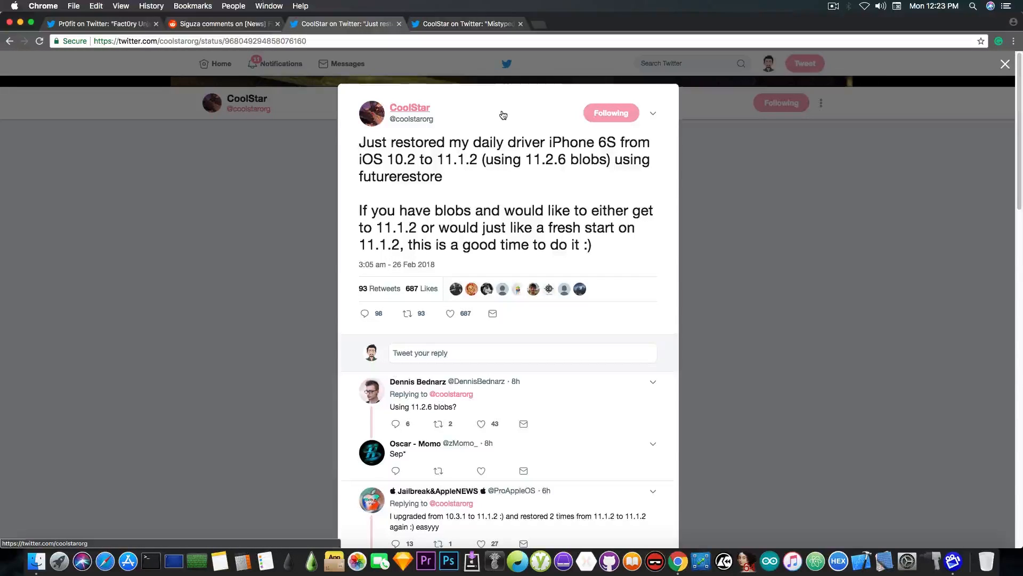
mouse_move(608, 160)
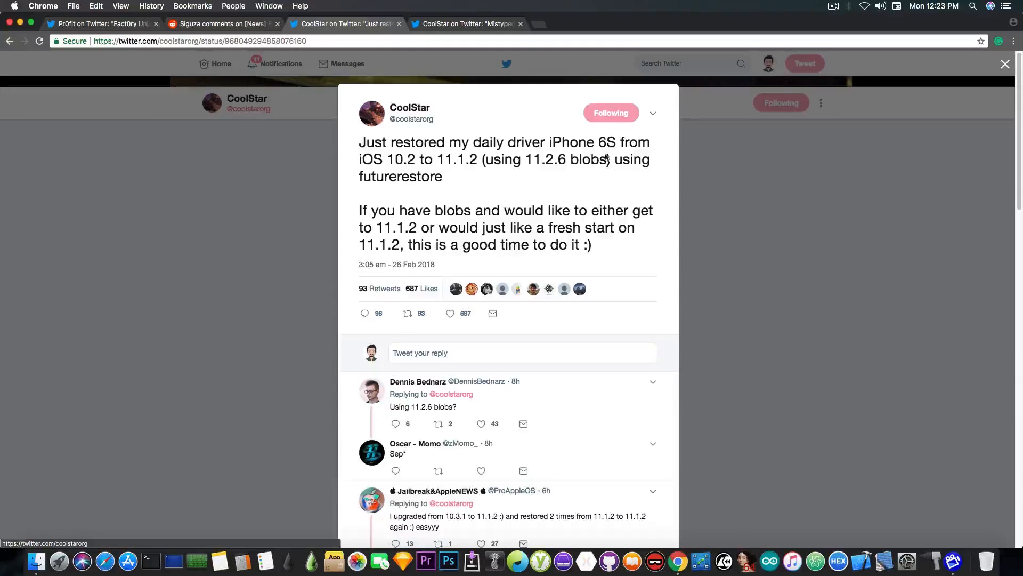
mouse_move(595, 167)
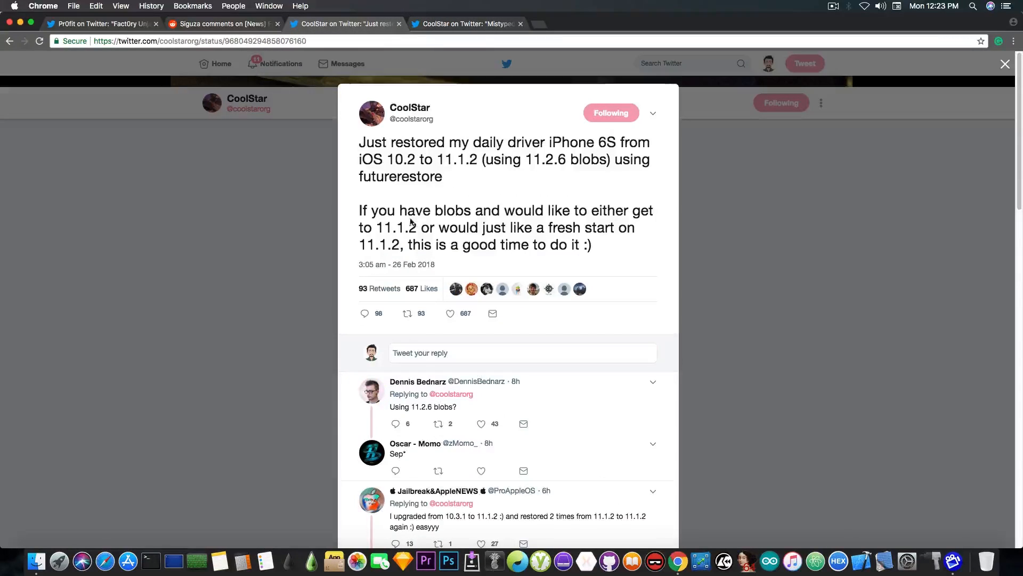
mouse_move(350, 209)
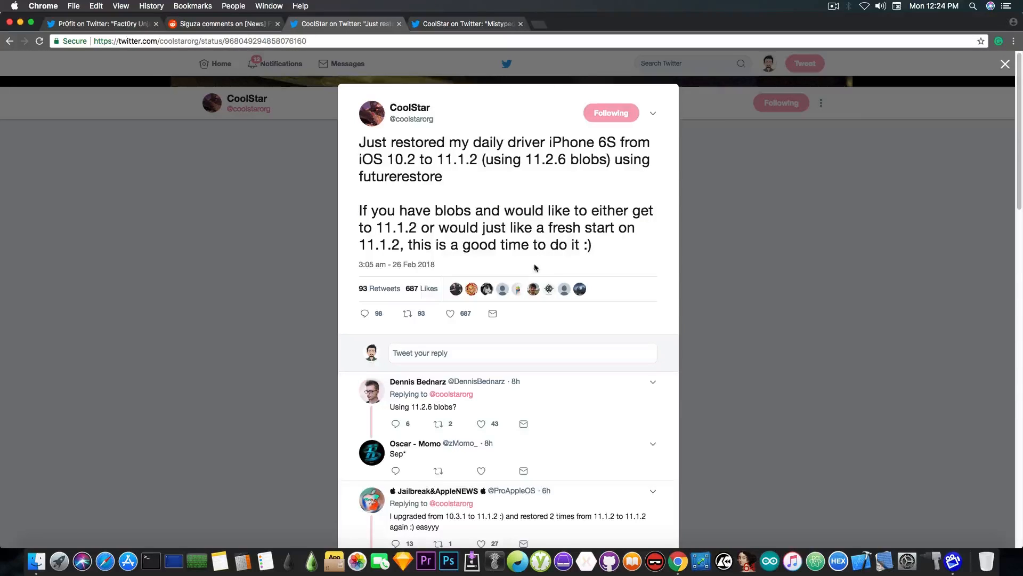
mouse_move(392, 182)
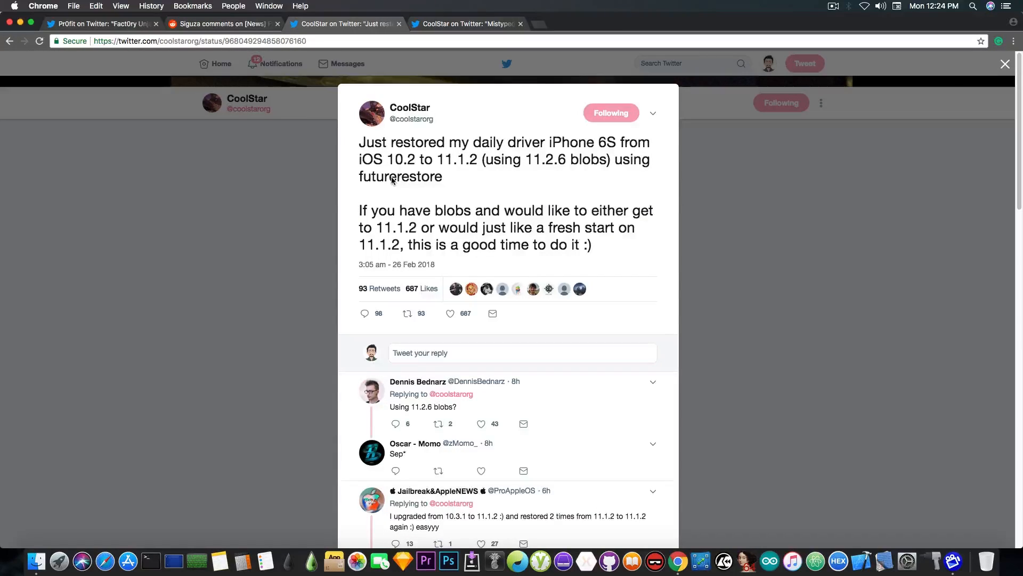